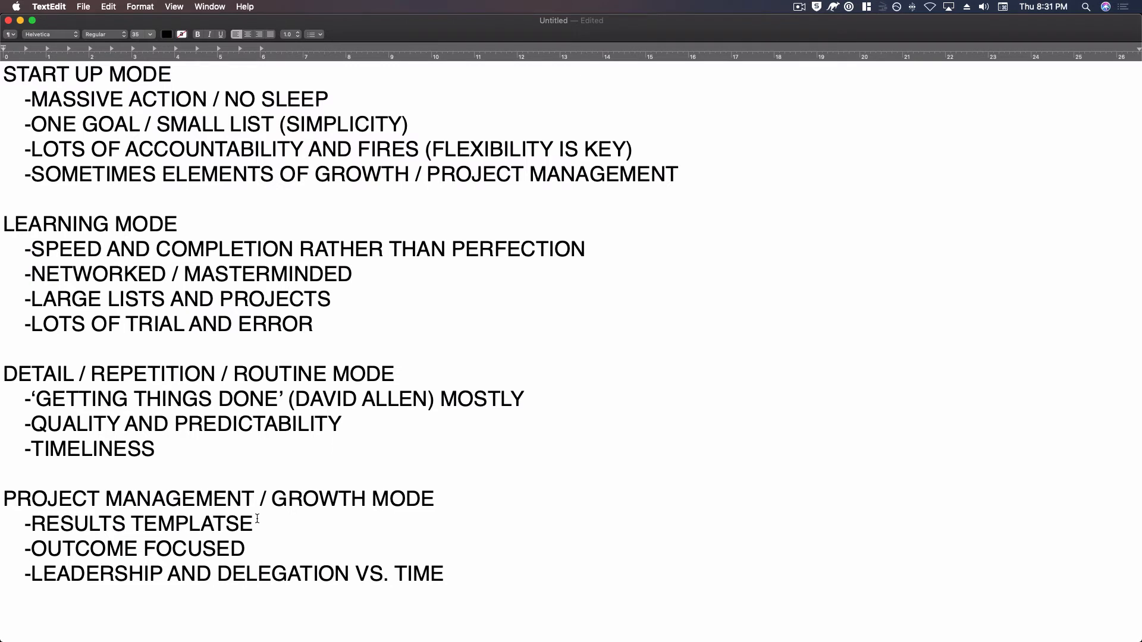
Correct 'TEMPLATSE' to read 'RESULTS TEMPLATES' under the project management / growth heading
key(Backspace)
text(E)
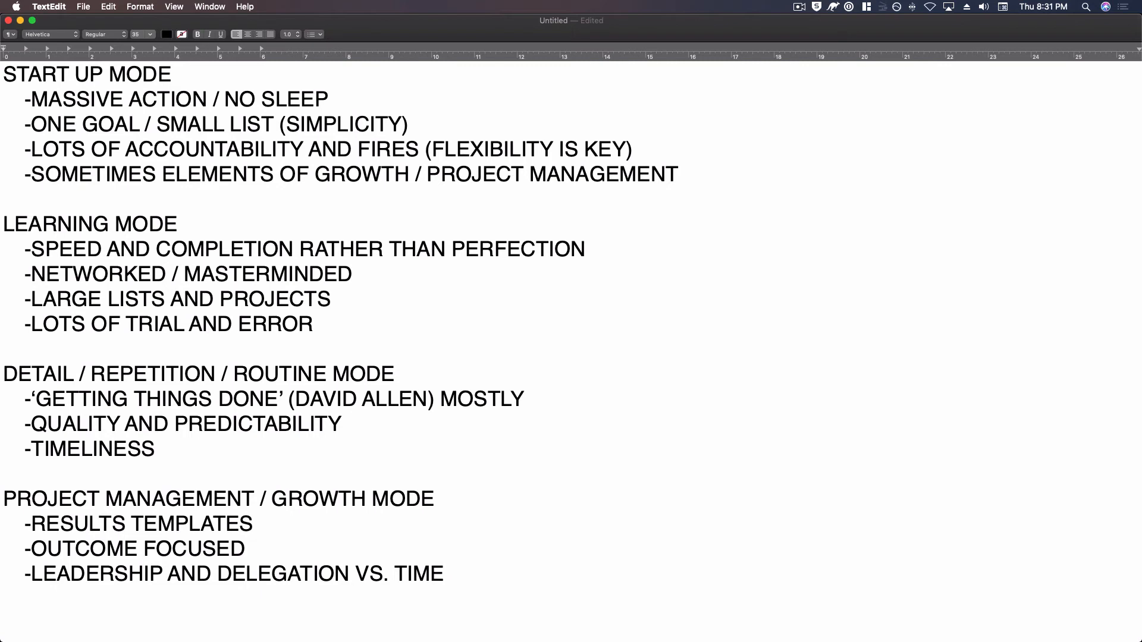
click(255, 523)
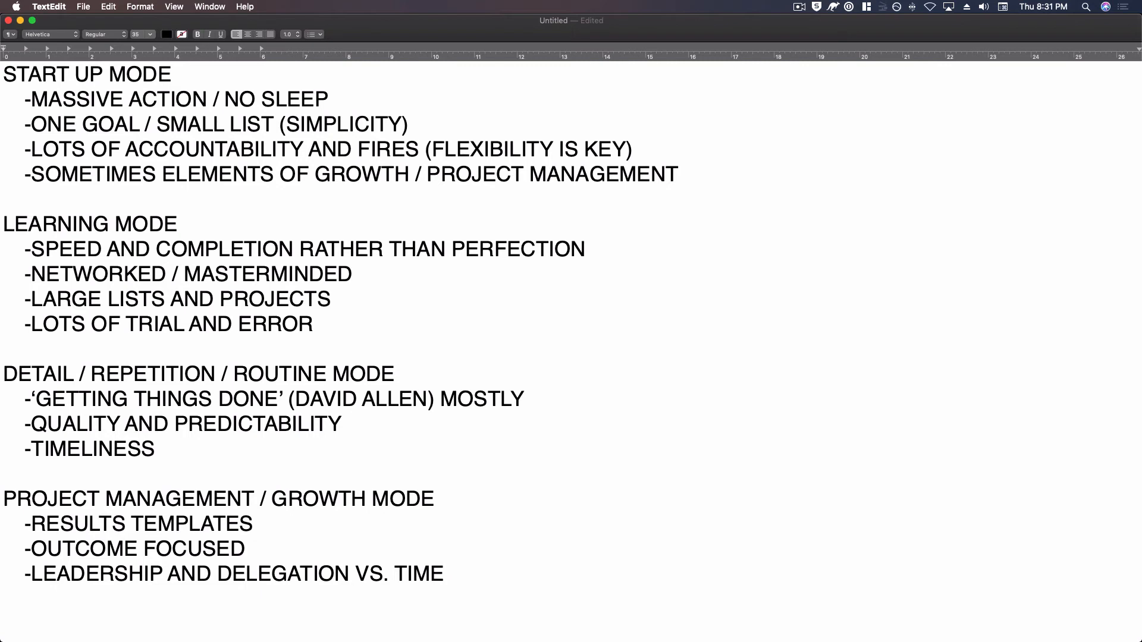
click(255, 523)
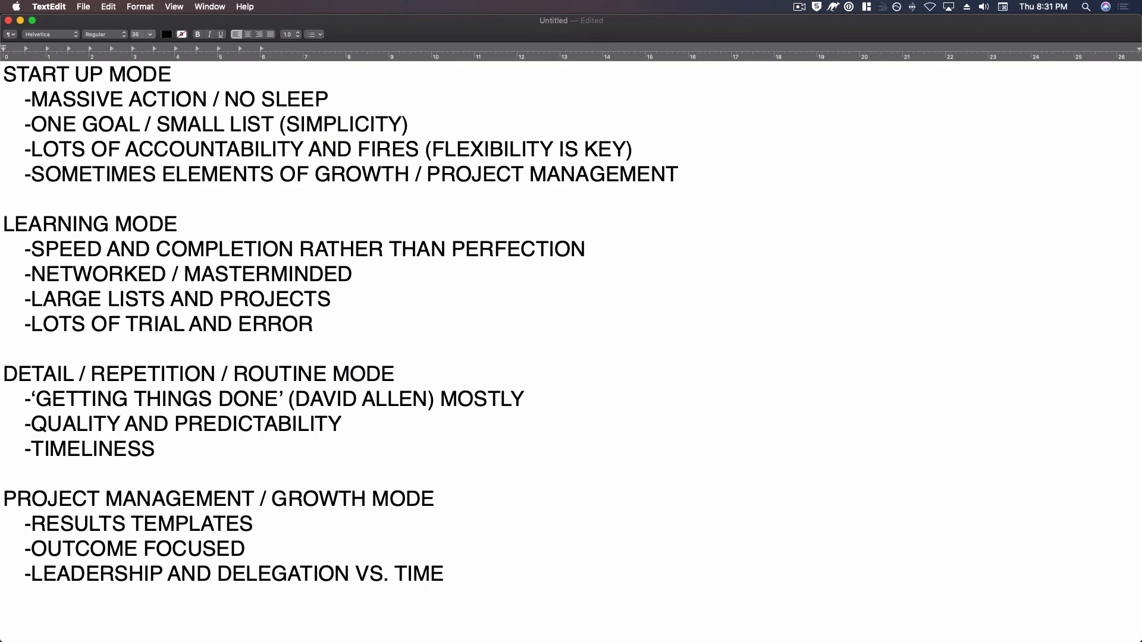
click(254, 523)
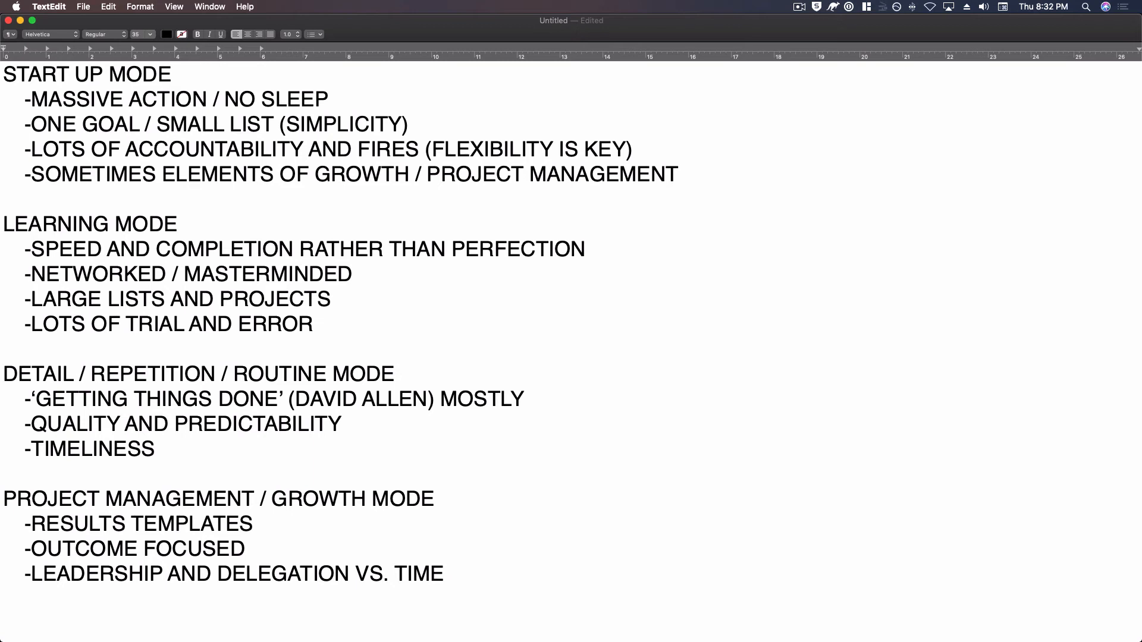
click(253, 523)
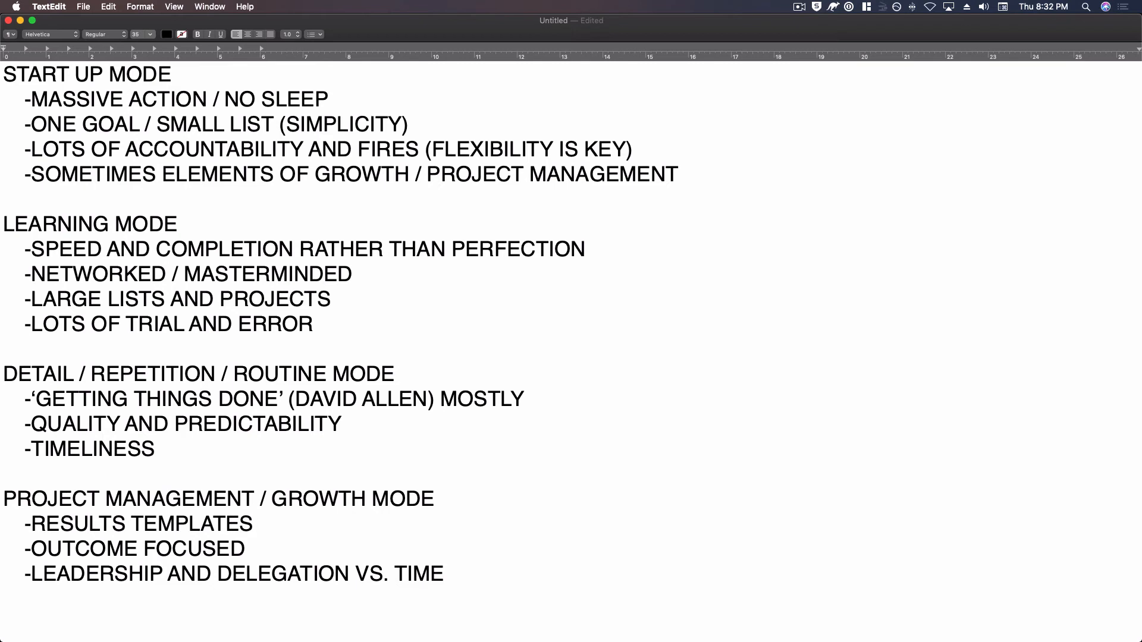
click(254, 524)
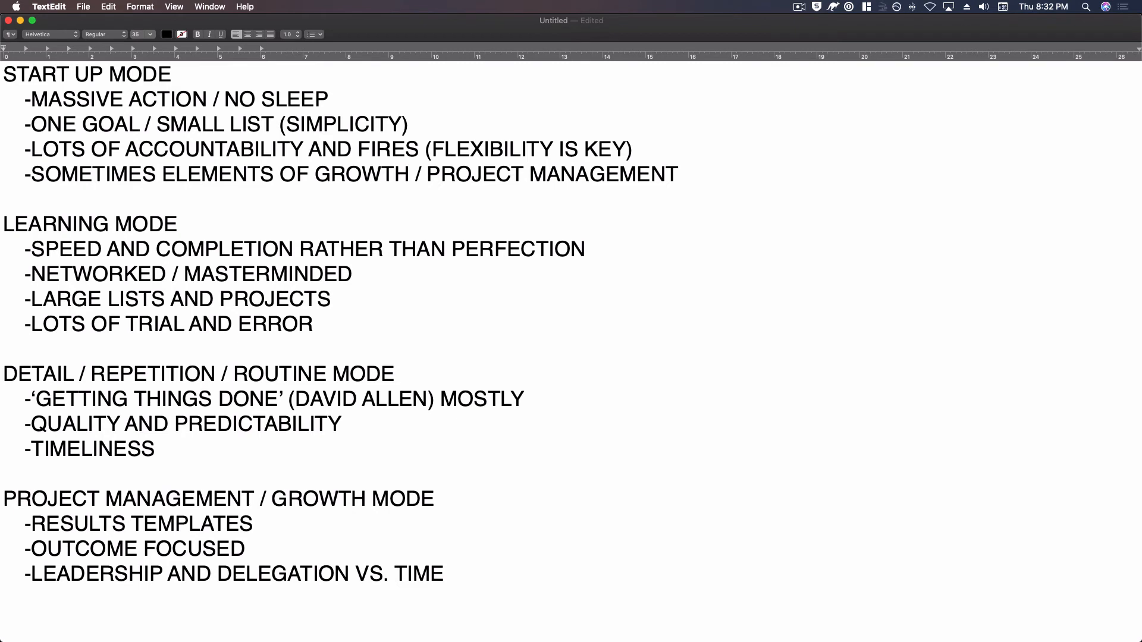
click(253, 523)
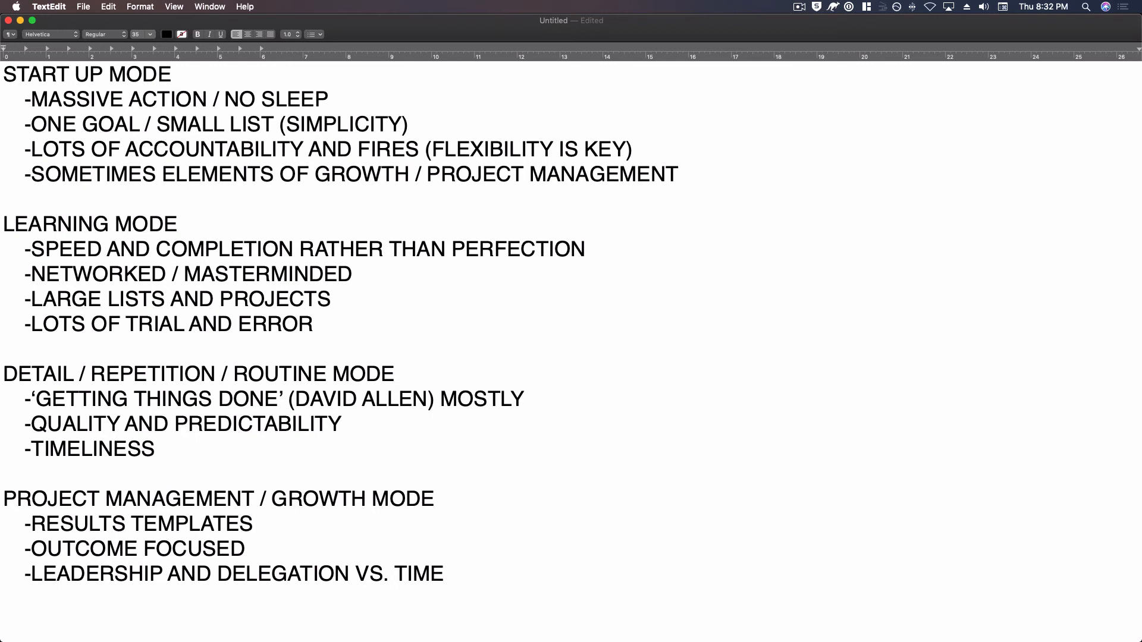
click(253, 523)
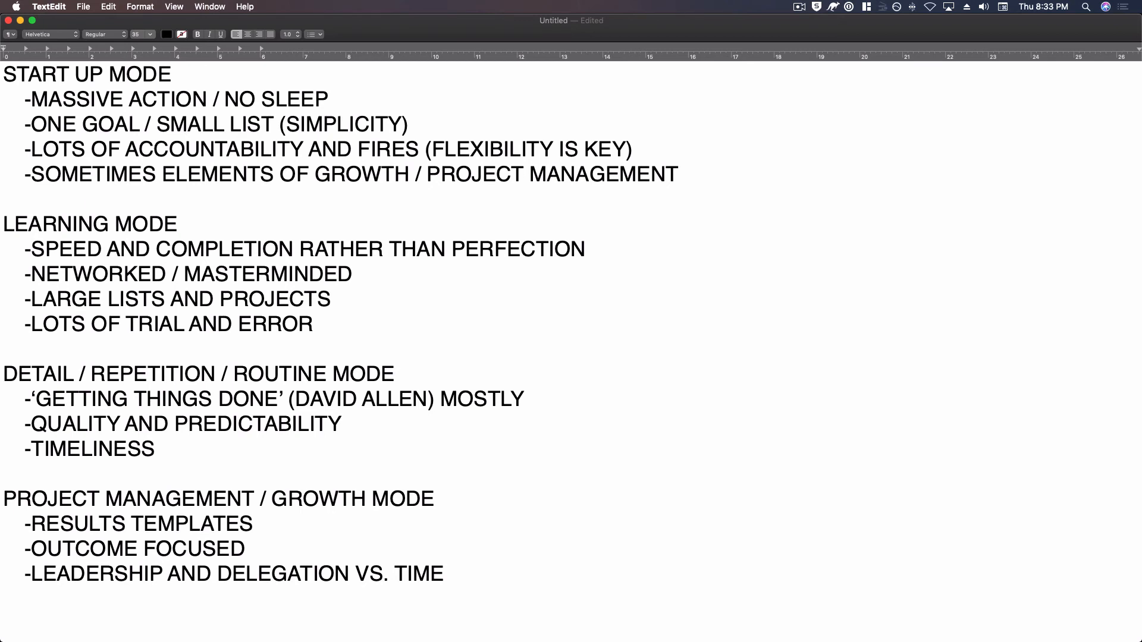
click(254, 523)
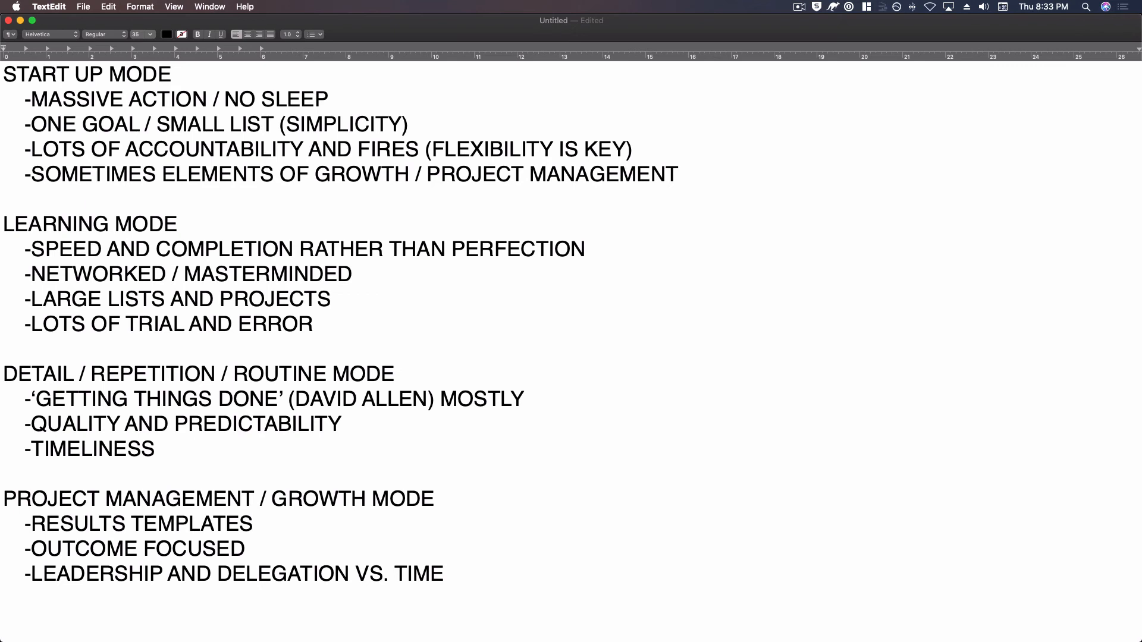
click(254, 523)
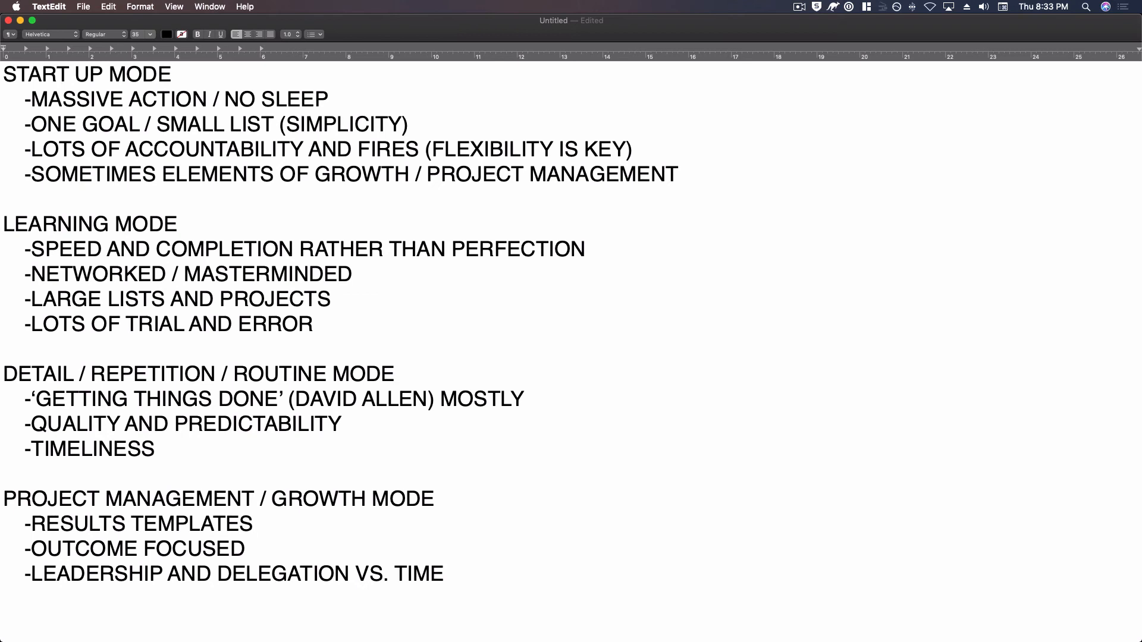
click(255, 523)
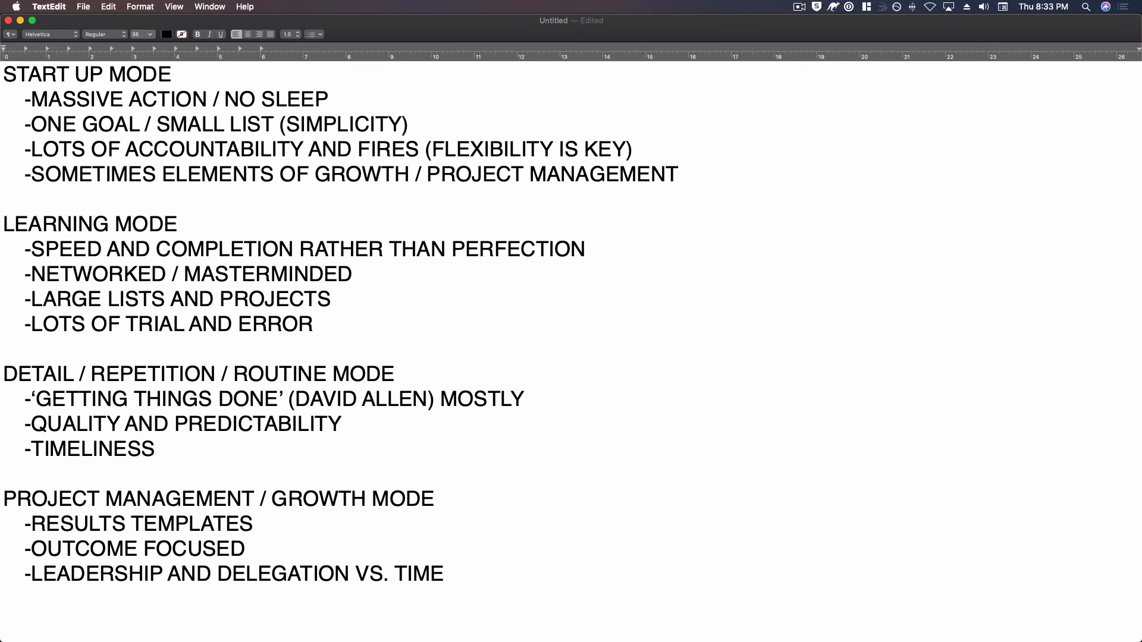
click(252, 524)
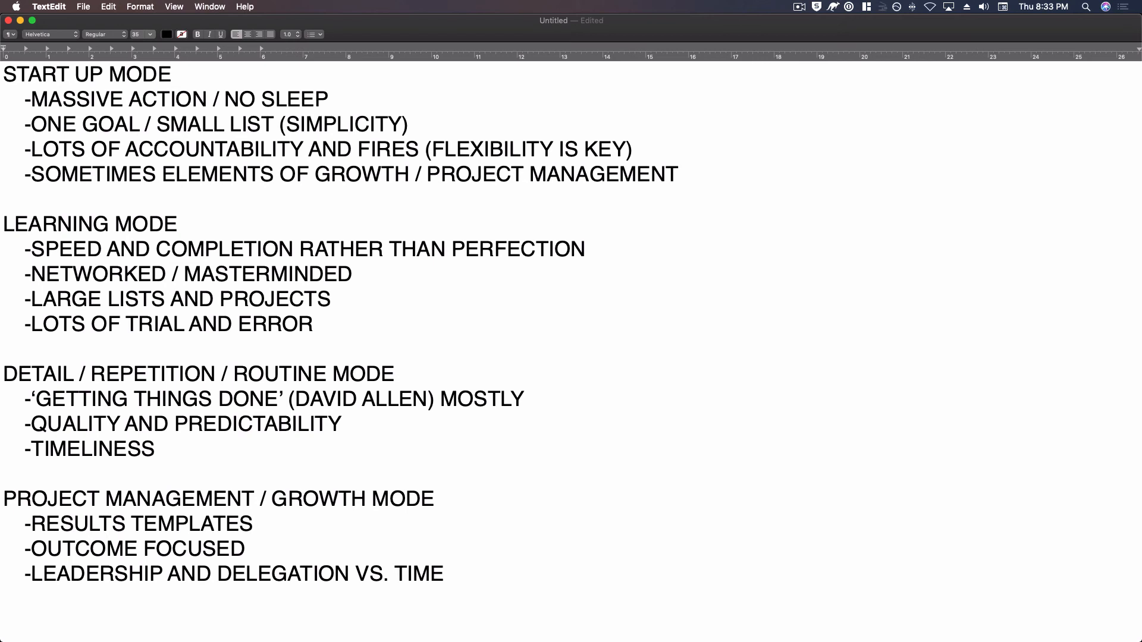
click(254, 523)
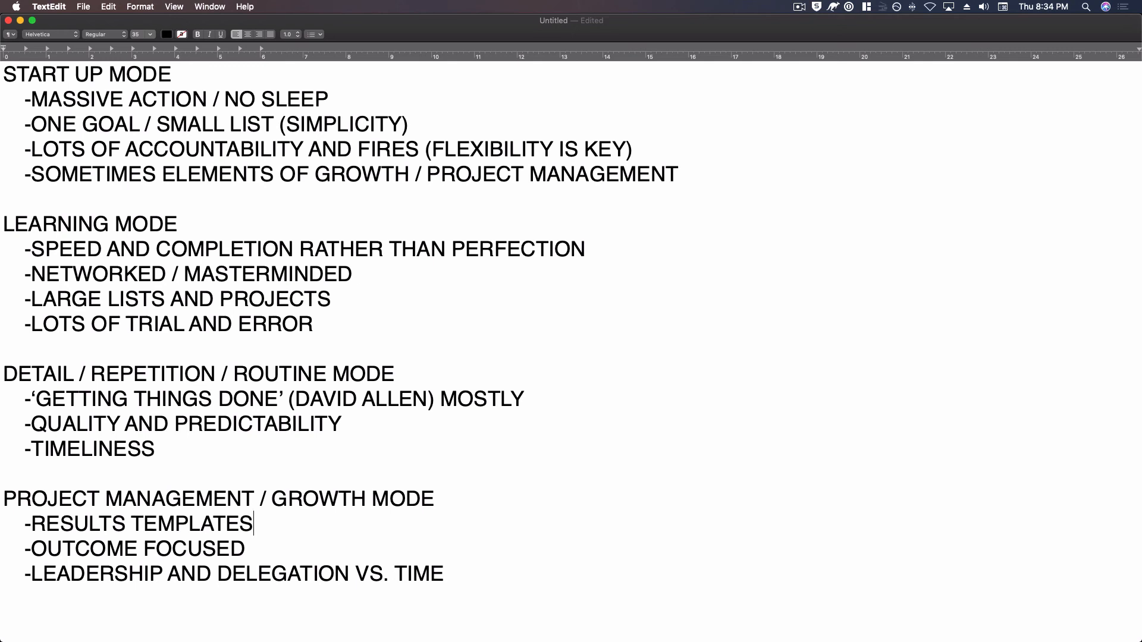